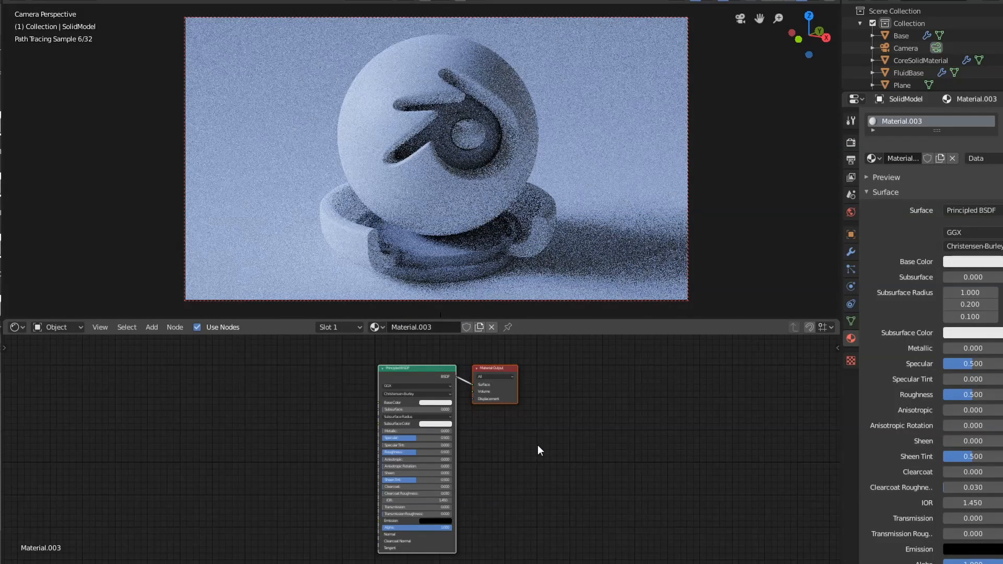
# Add two Emission shaders to the SolidModel material with strengths 3 and 4.
pyautogui.moveTo(416, 369); pyautogui.dragTo(404, 365)
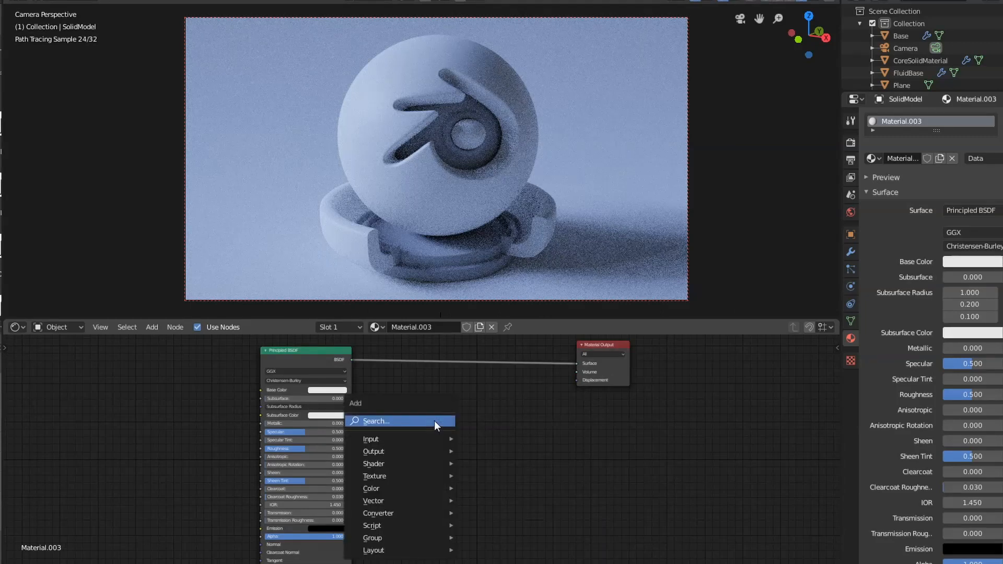
pyautogui.write('em')
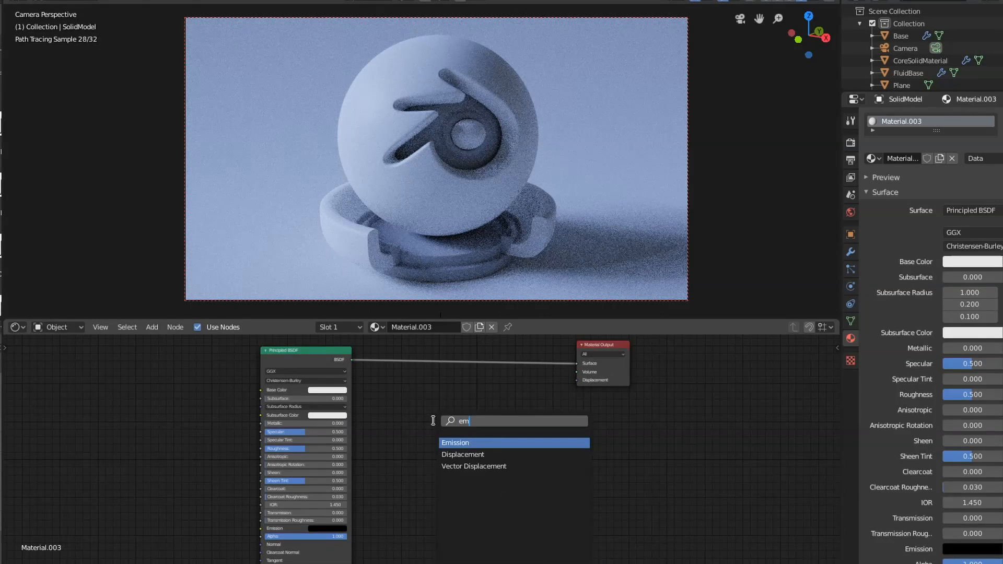
pyautogui.click(455, 443)
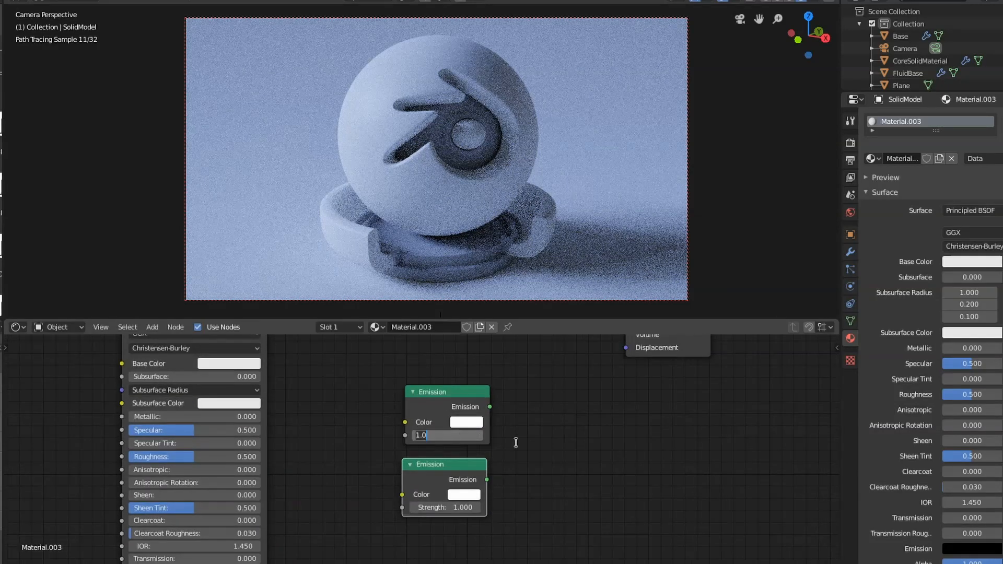
pyautogui.write('3.000')
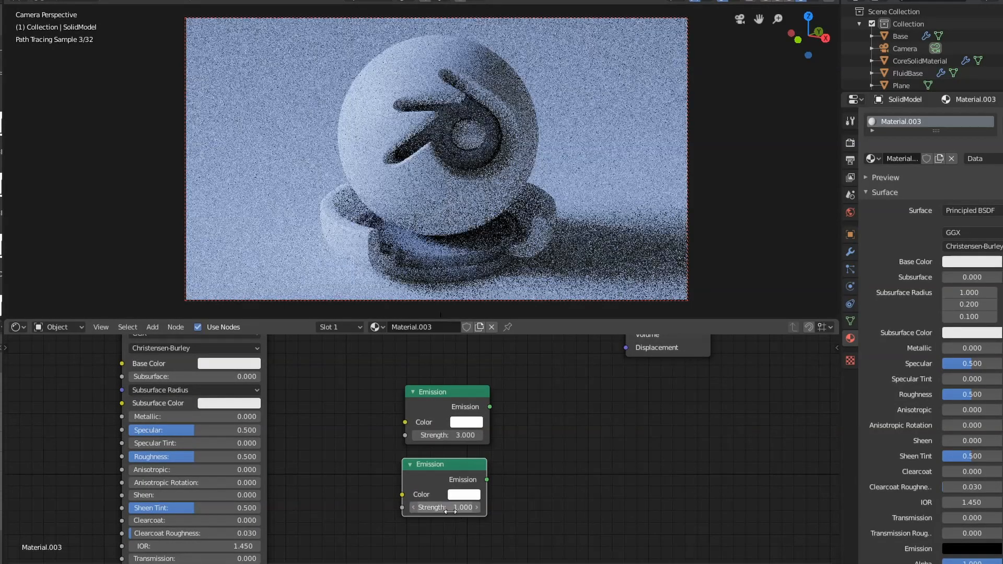
pyautogui.moveTo(444, 506); pyautogui.dragTo(464, 507)
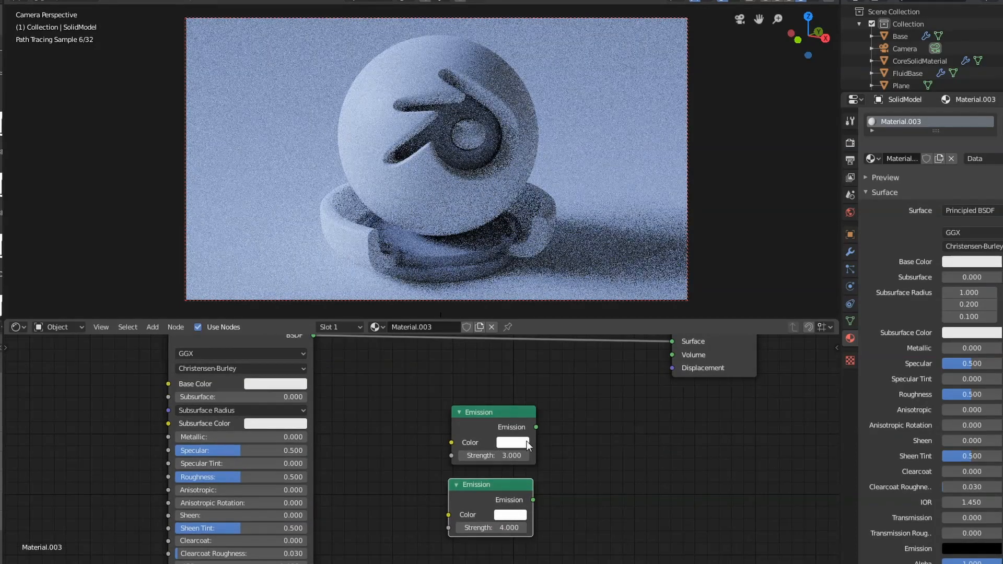
pyautogui.click(511, 442)
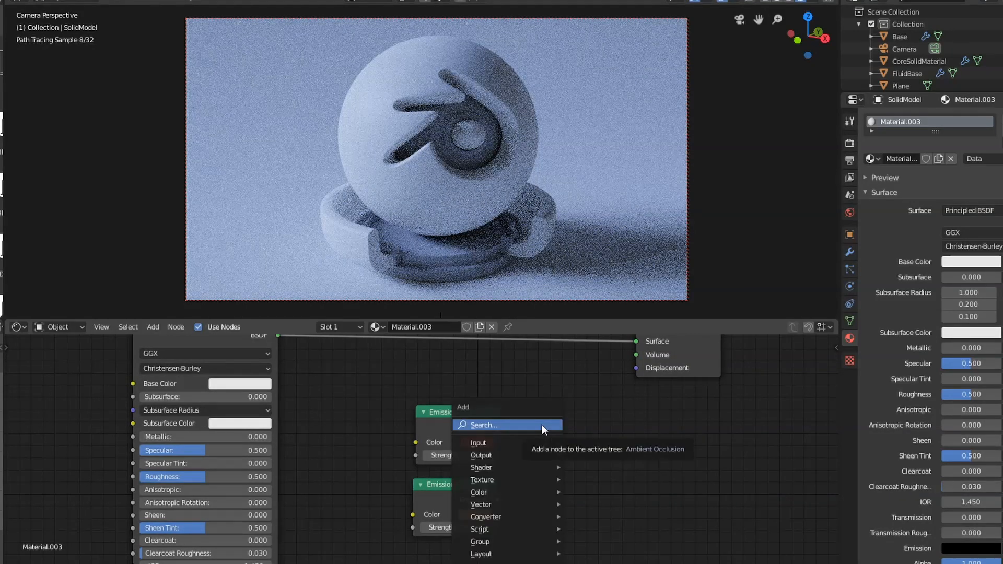
# Add a Mix Shader blending both emissions into the material's Surface output.
pyautogui.write('mi')
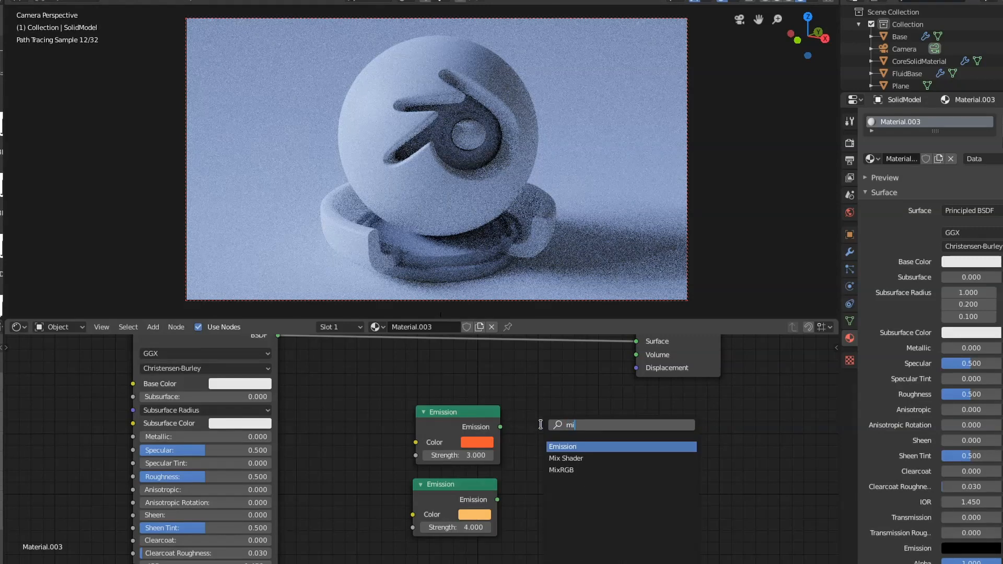
pyautogui.click(566, 458)
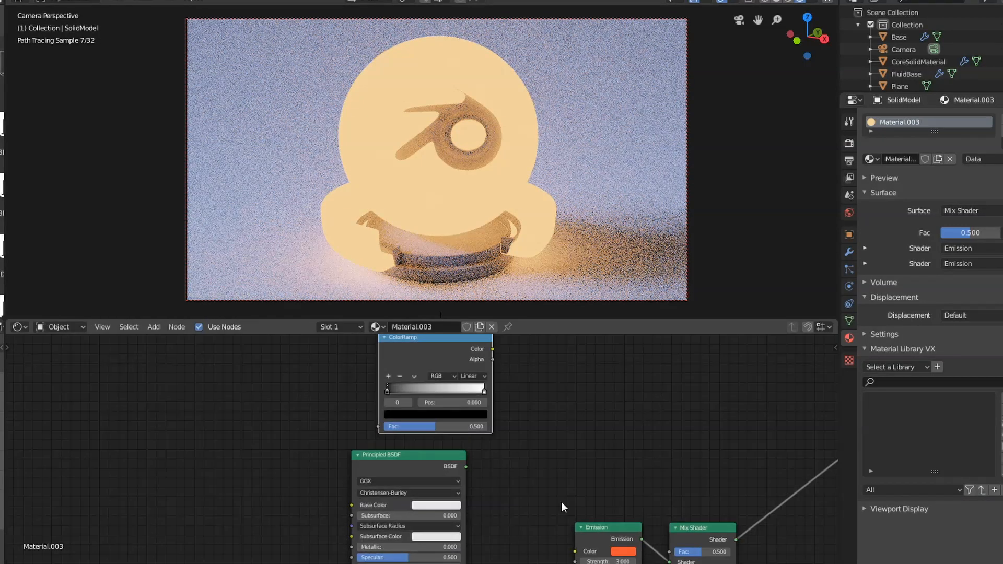
# Add a Noise Texture and place it left of the ColorRamp to feed it.
pyautogui.click(153, 327)
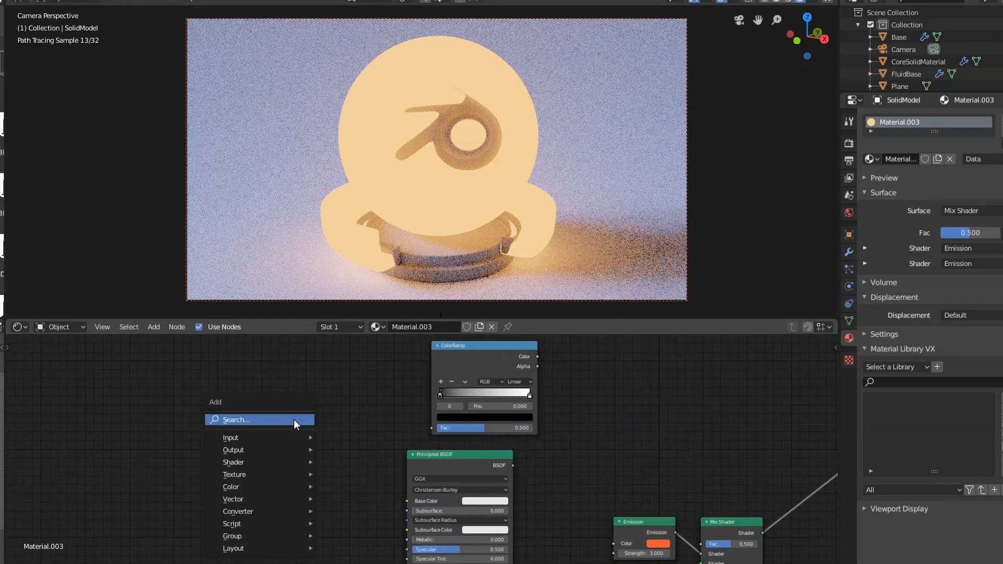
pyautogui.write('noise')
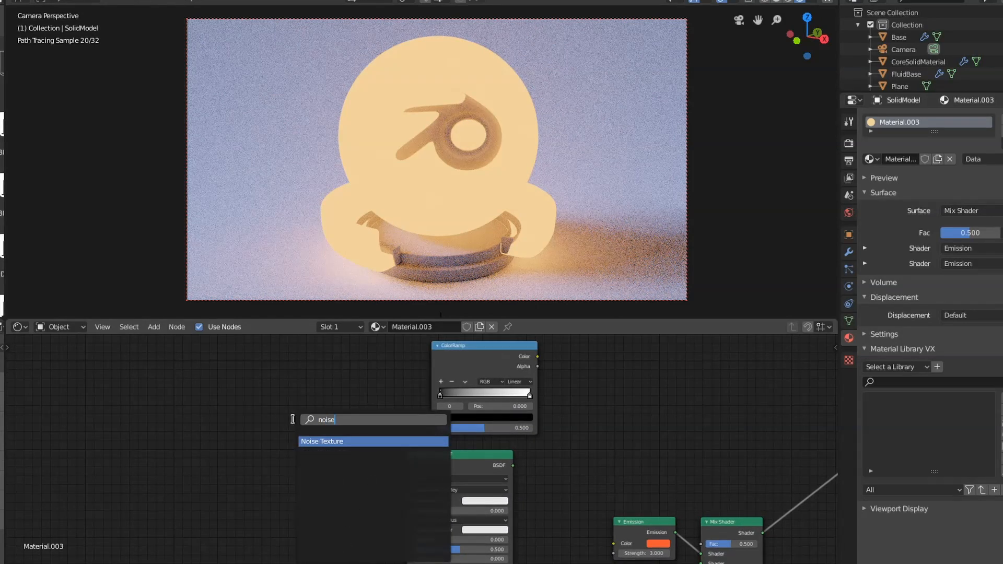
pyautogui.click(322, 441)
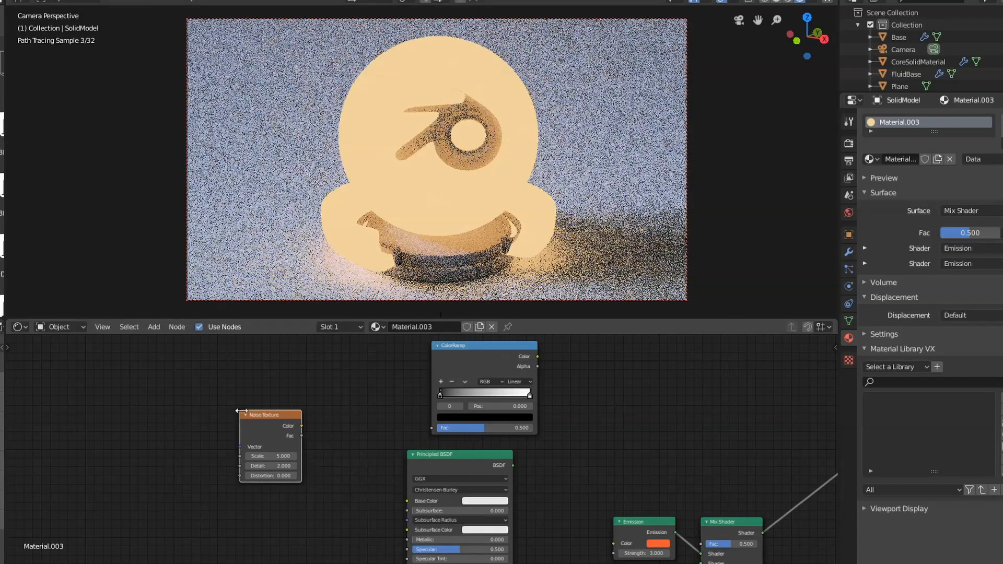
pyautogui.moveTo(299, 426); pyautogui.dragTo(441, 428)
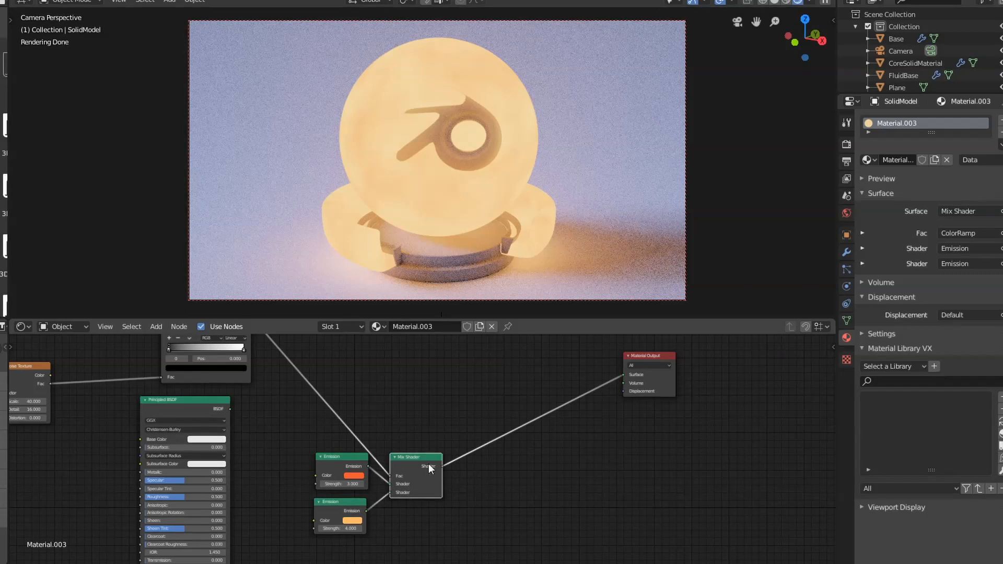
# Route the emission mix through a second Mix Shader and colour the third emission deep red.
pyautogui.moveTo(416, 458); pyautogui.dragTo(533, 409)
pyautogui.write('1')
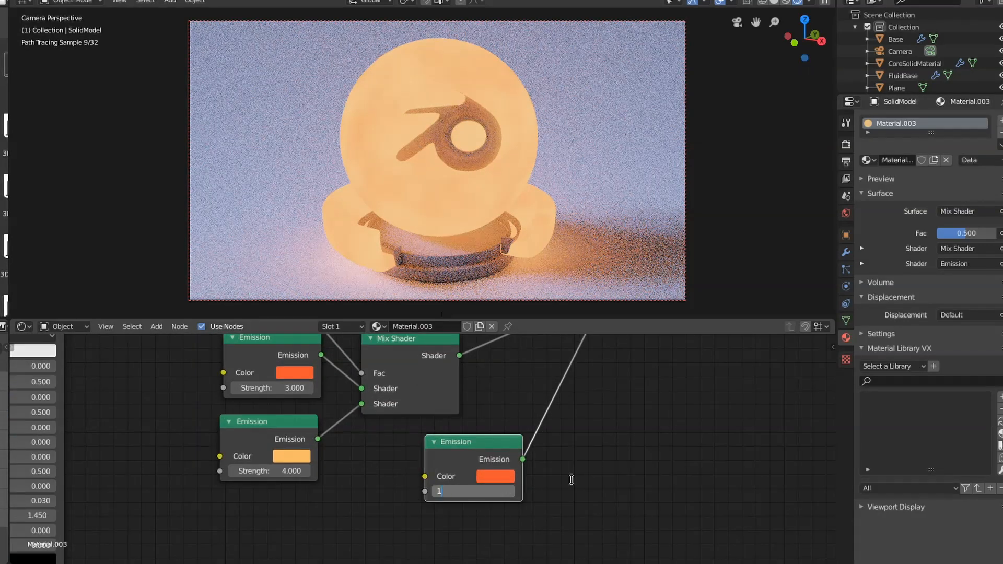
pyautogui.click(494, 476)
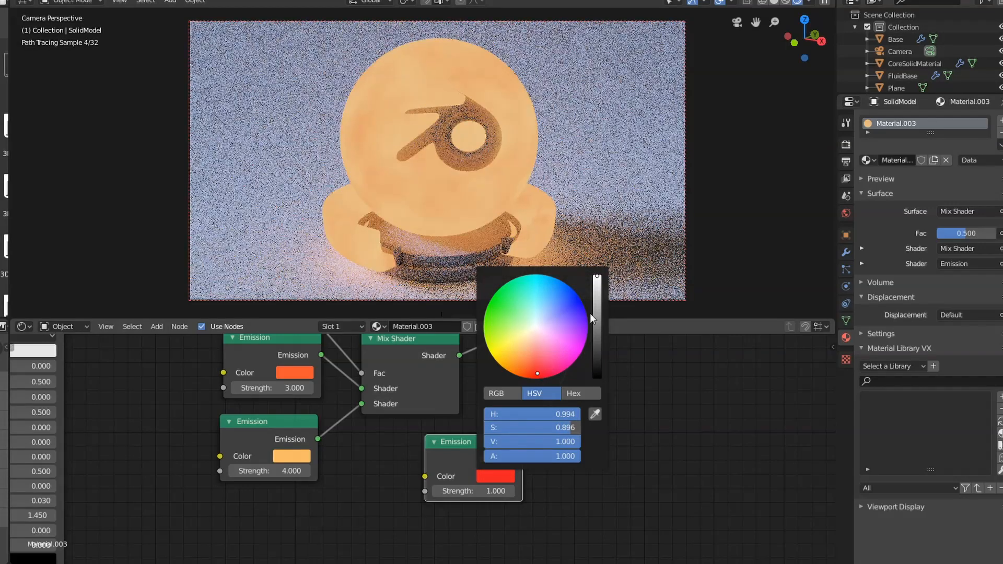
pyautogui.click(473, 454)
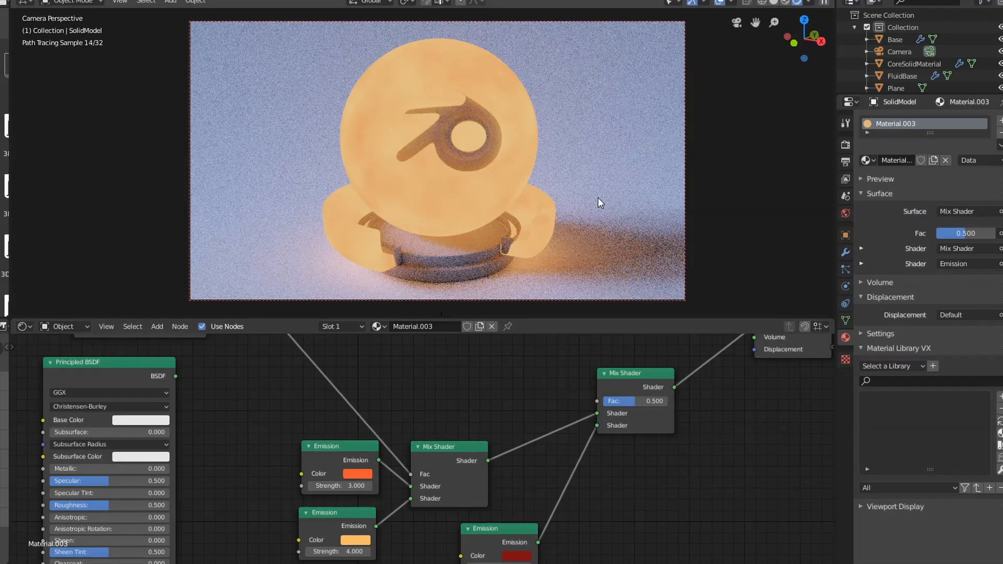
# Add a Layer Weight node via the node search for 'lay'.
pyautogui.click(156, 326)
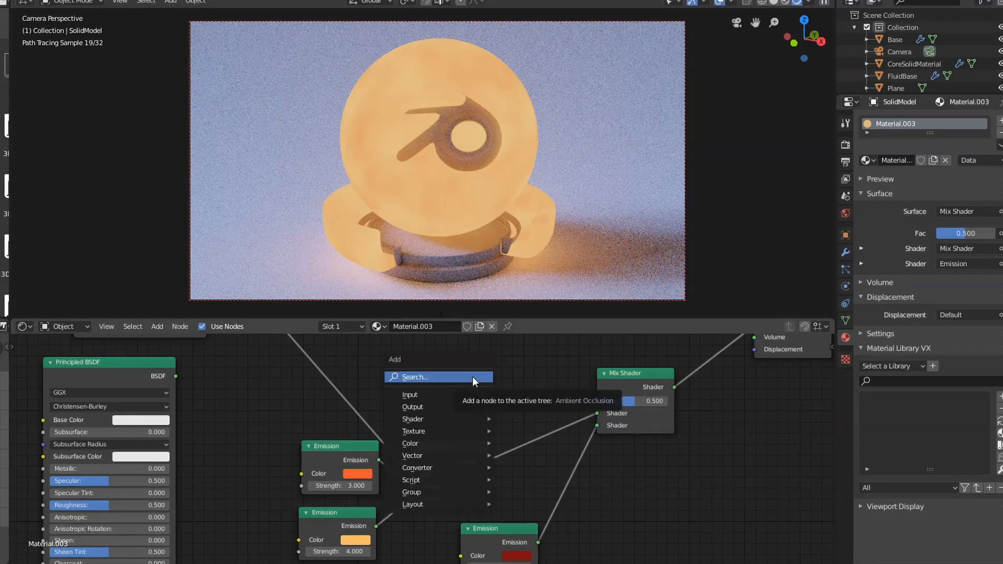
pyautogui.write('lay')
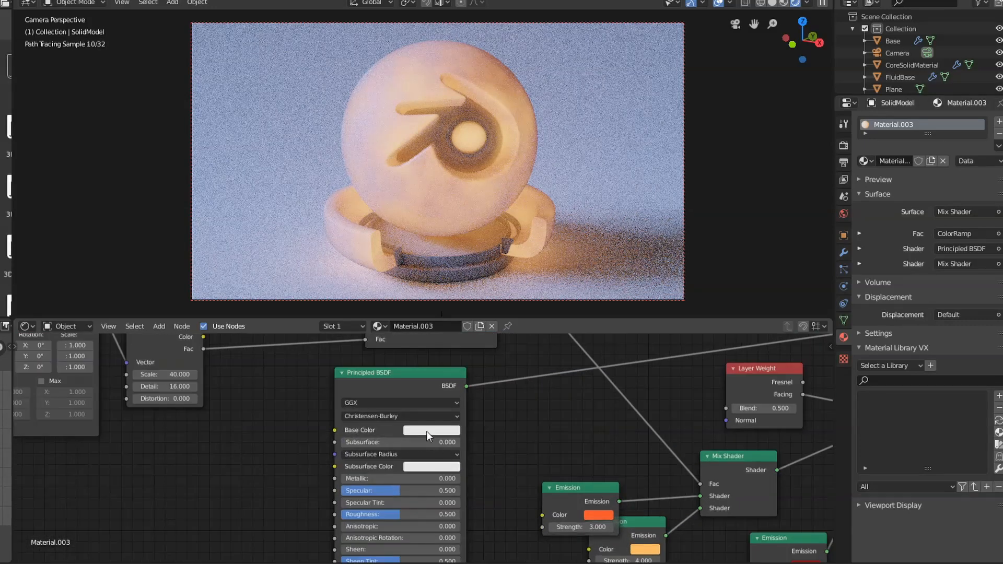
# Adjust the Principled rock shader's base colour toward a warmer orange-gold.
pyautogui.click(430, 429)
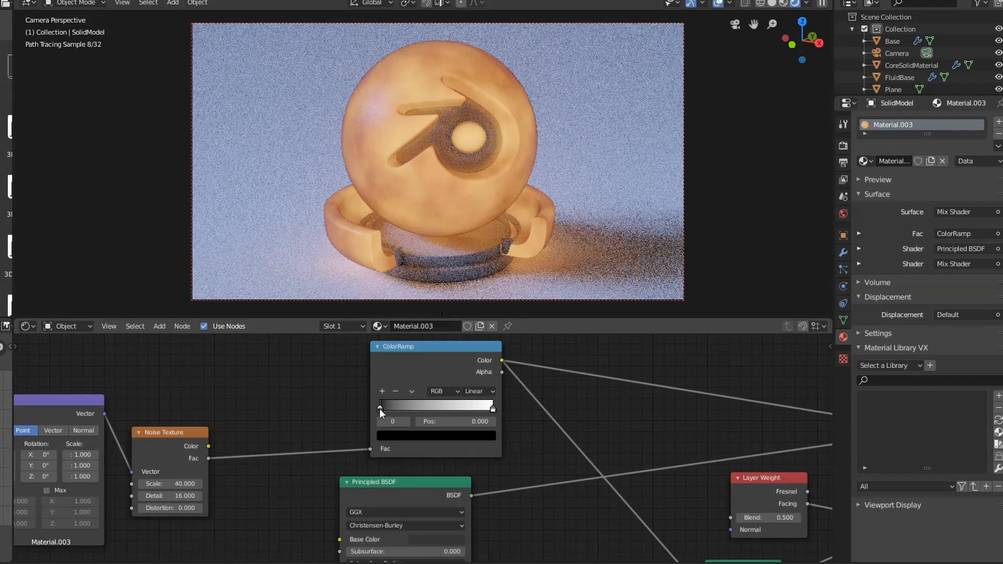
# Slide the ColorRamp's black stop to about 0.37 to reveal dark rock patches.
pyautogui.moveTo(381, 405); pyautogui.dragTo(421, 405)
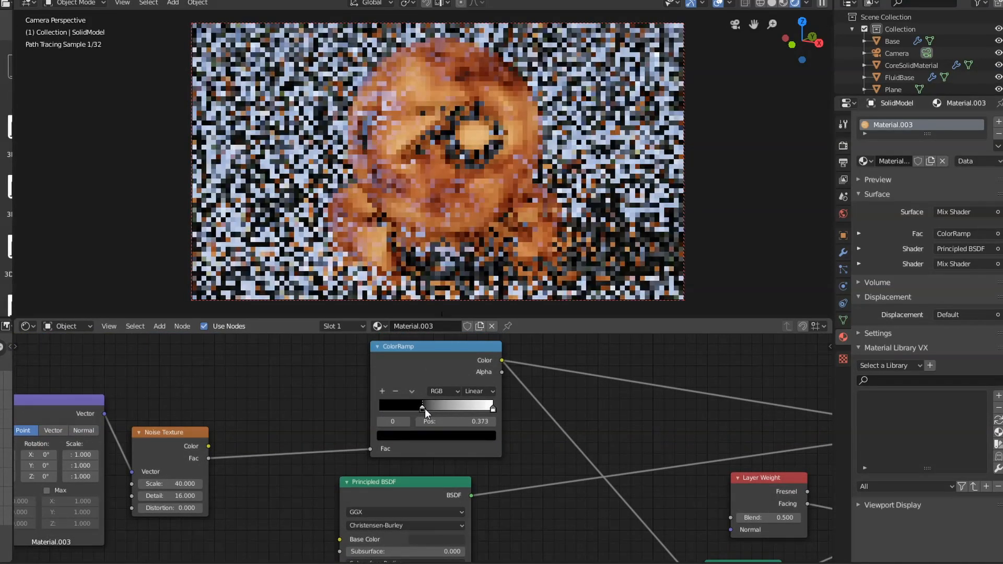
pyautogui.moveTo(421, 408); pyautogui.dragTo(430, 407)
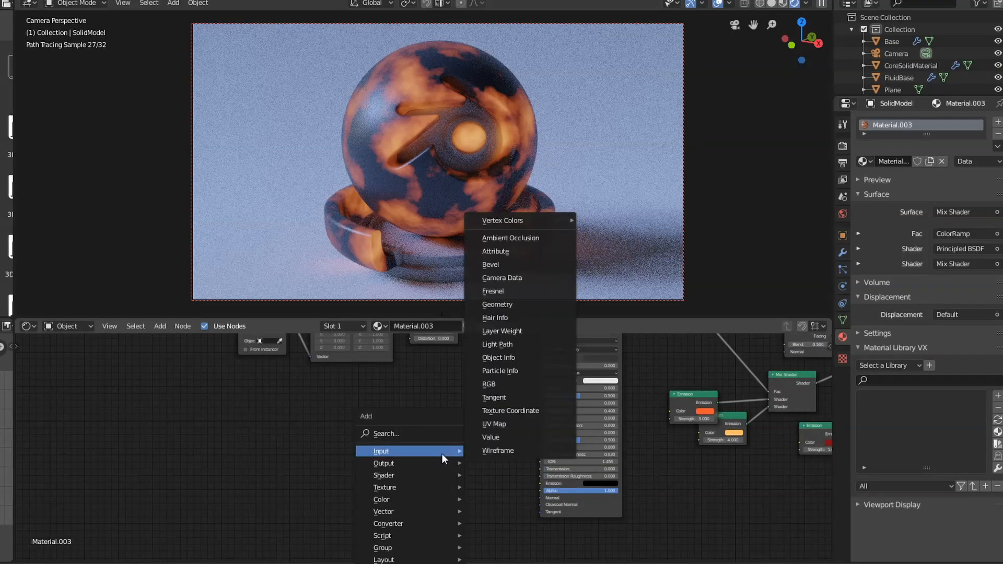
# Add a Bump node and set its noise scale to 25 with adjusted detail.
pyautogui.write('bum')
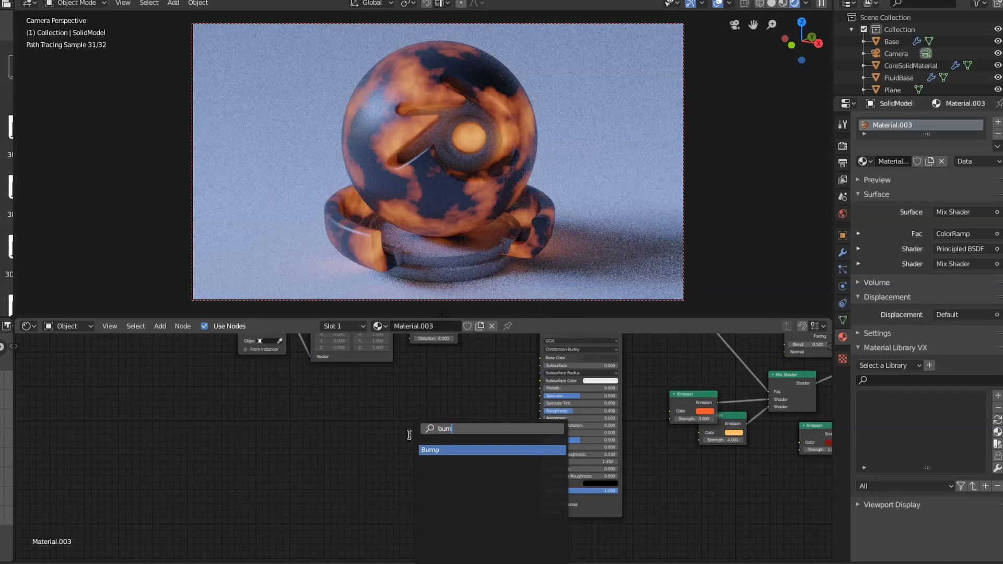
pyautogui.click(429, 449)
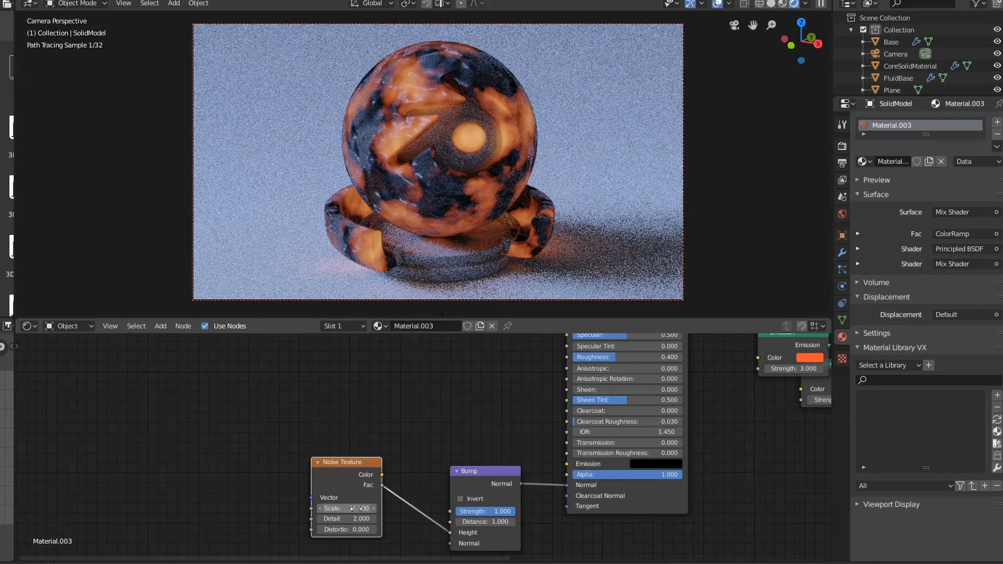
pyautogui.moveTo(346, 508); pyautogui.dragTo(361, 507)
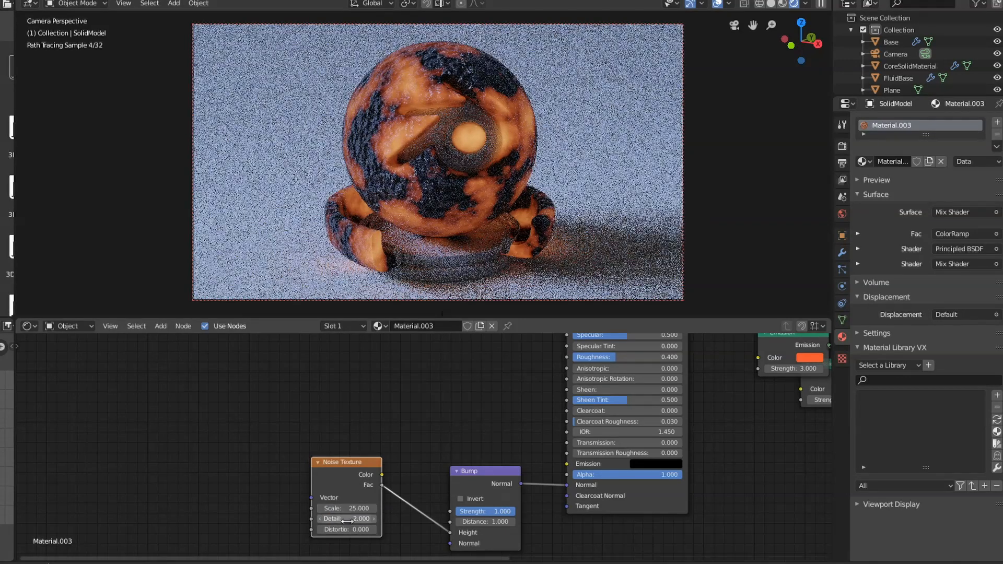
pyautogui.moveTo(346, 518); pyautogui.dragTo(358, 518)
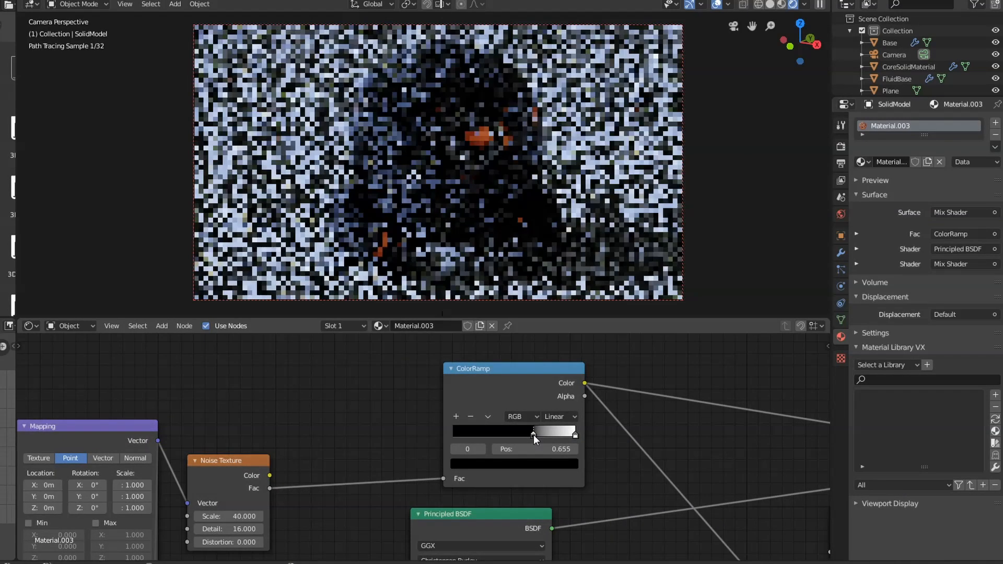
# Move the lava ramp's dark stop to about 0.44 for larger glowing patches.
pyautogui.moveTo(534, 437); pyautogui.dragTo(524, 436)
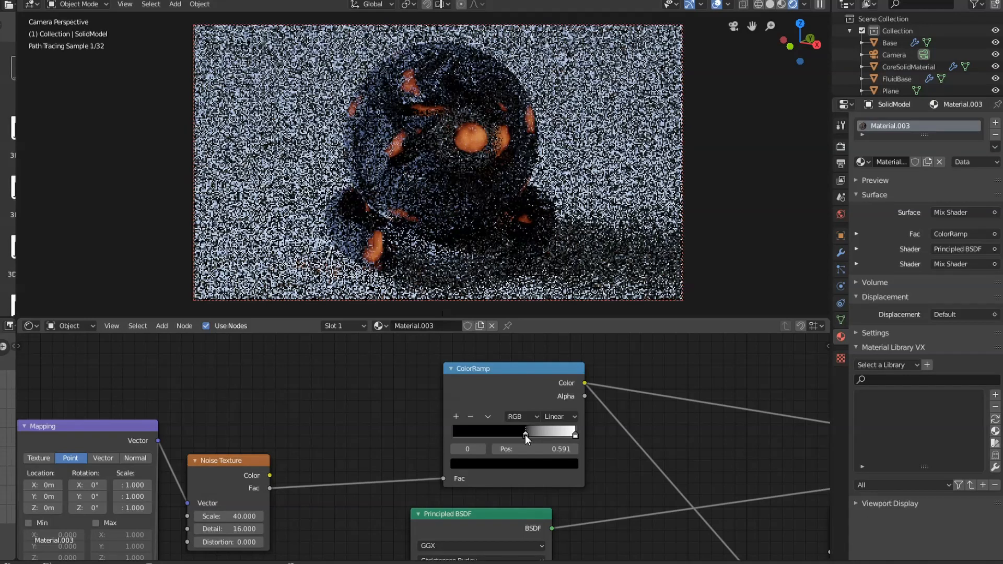
pyautogui.moveTo(526, 431); pyautogui.dragTo(524, 431)
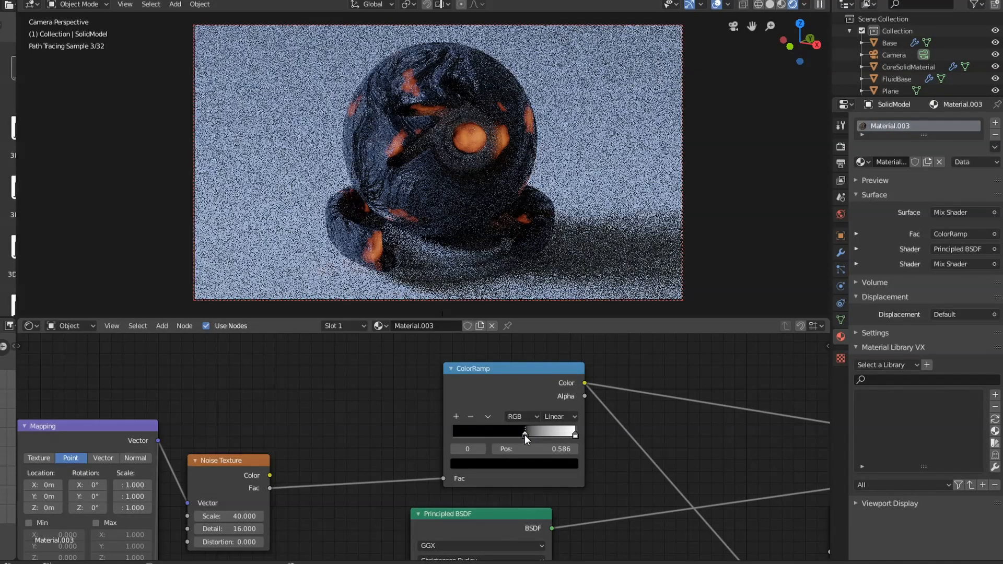
pyautogui.moveTo(525, 433); pyautogui.dragTo(503, 433)
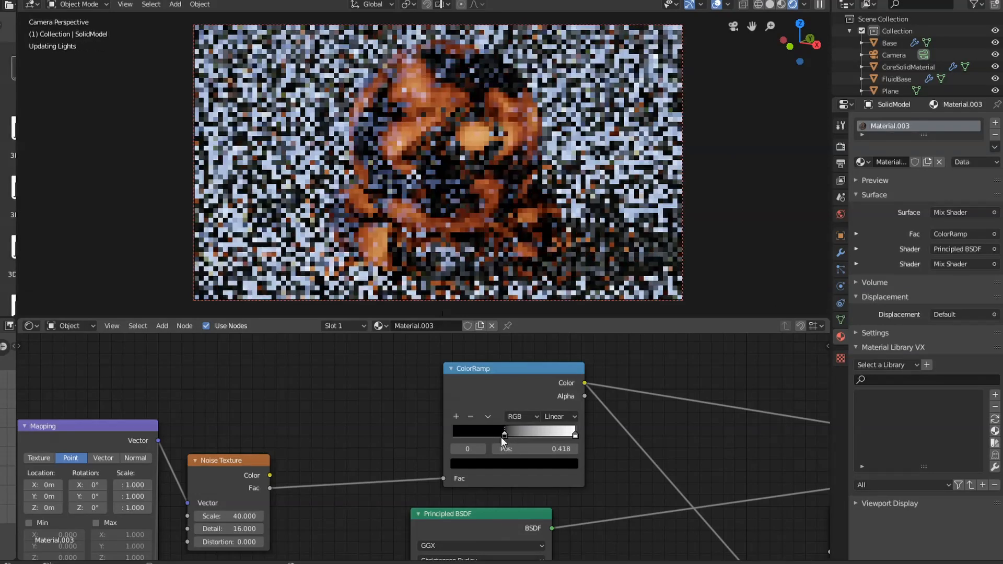
pyautogui.moveTo(504, 435); pyautogui.dragTo(499, 435)
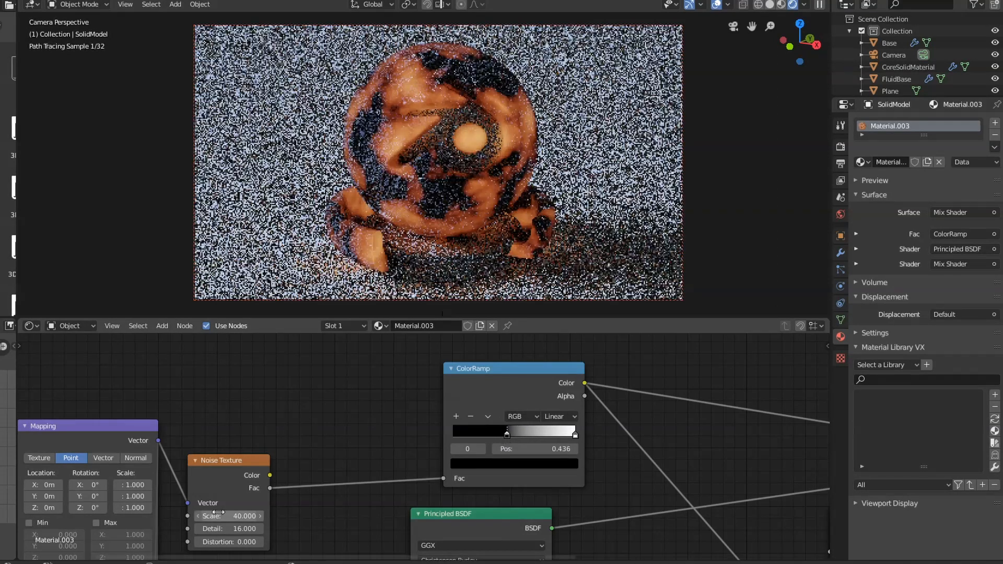
# Set the lava Noise Texture scale to 10.
pyautogui.moveTo(229, 515); pyautogui.dragTo(269, 515)
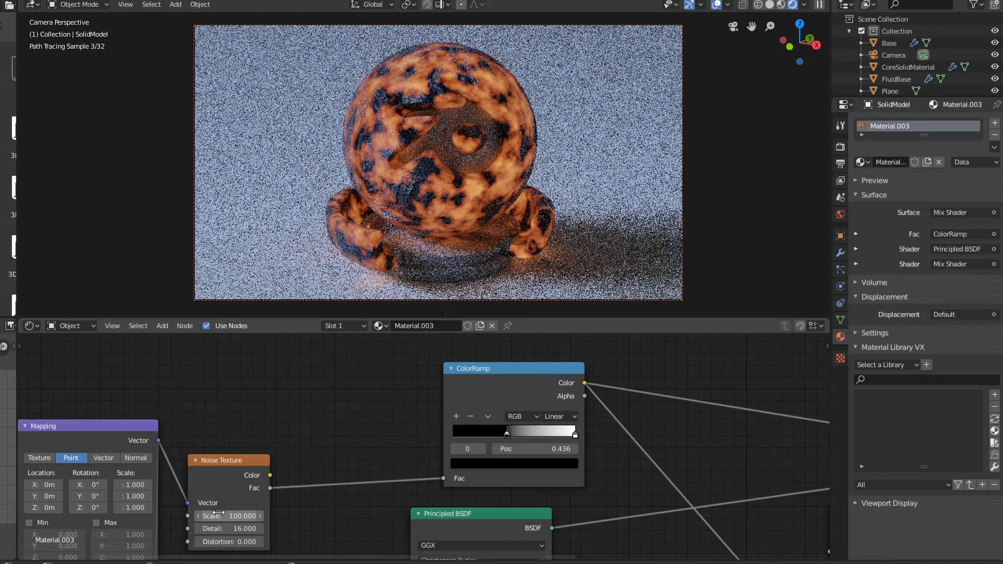
pyautogui.click(229, 515)
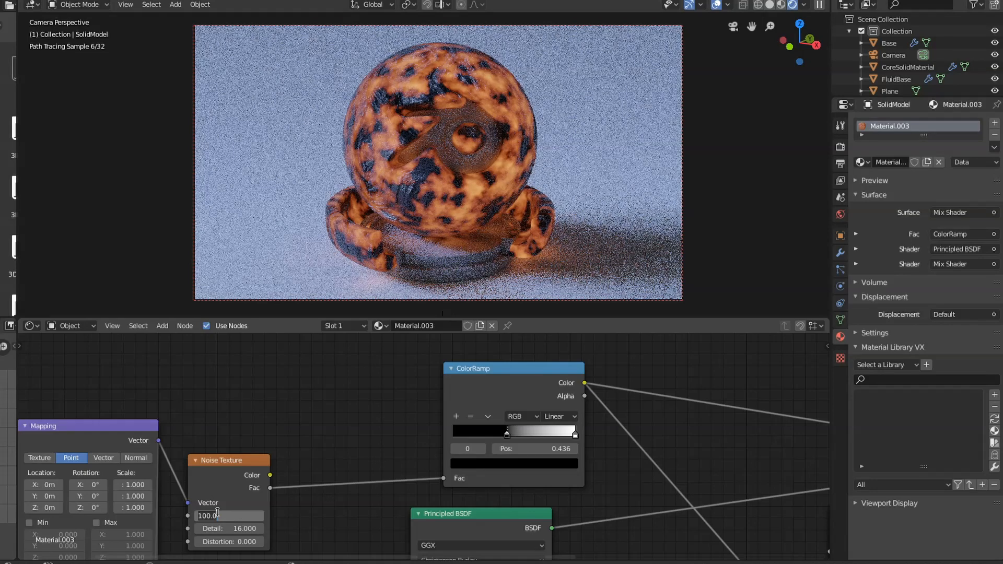
pyautogui.write('10.000')
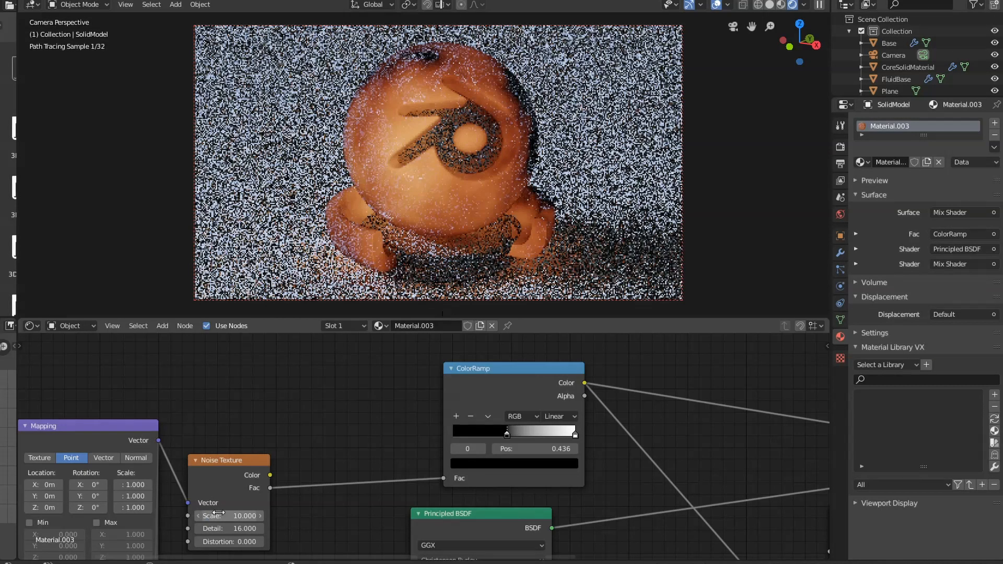